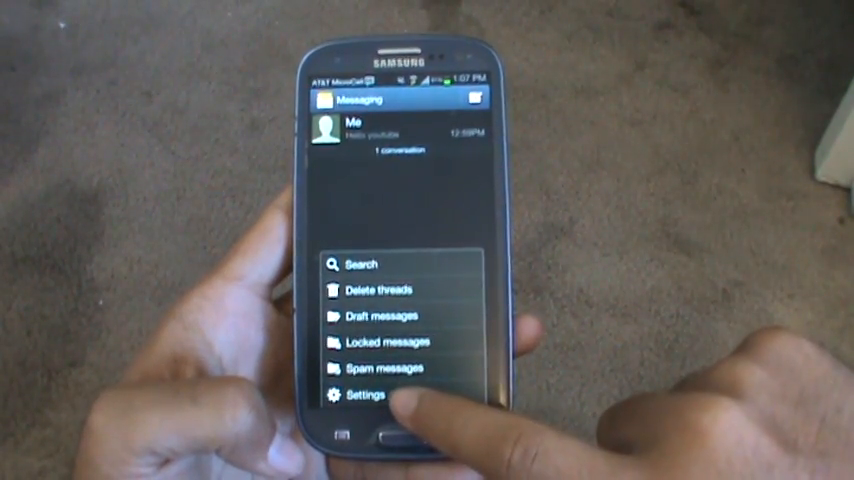
Reach the bubble and background customization screen from the conversation list menu
{"action": "left_click", "coordinate": [364, 396]}
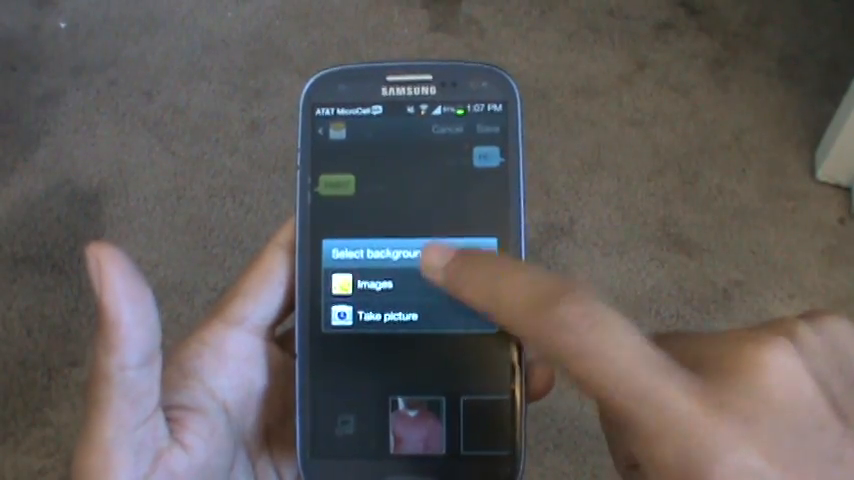
Choose the yellow car photo from saved gallery images as the chat background for cropping
{"action": "left_click", "coordinate": [372, 284]}
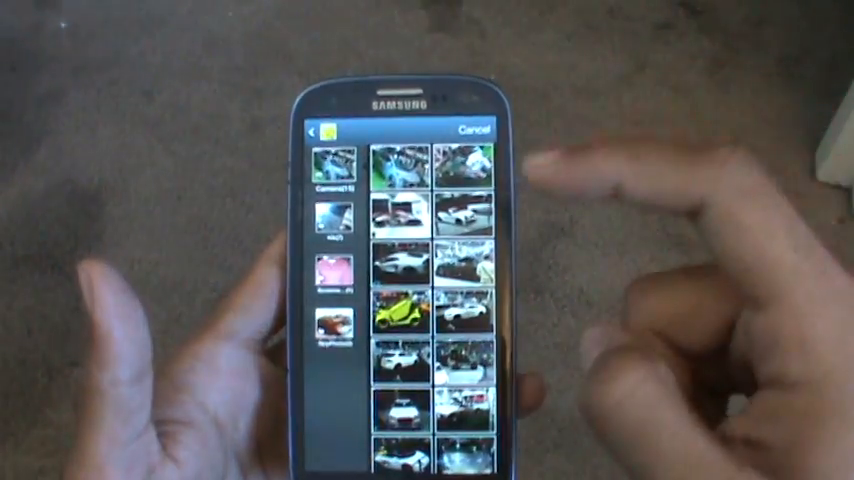
{"action": "left_click", "coordinate": [400, 316]}
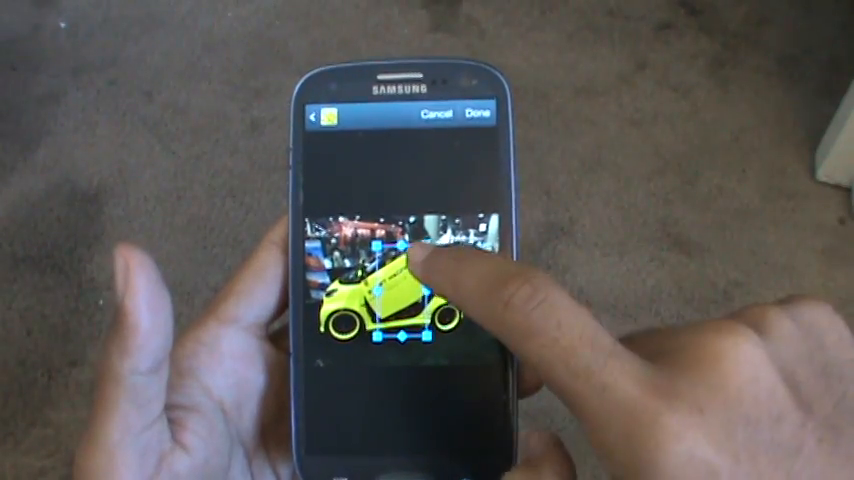